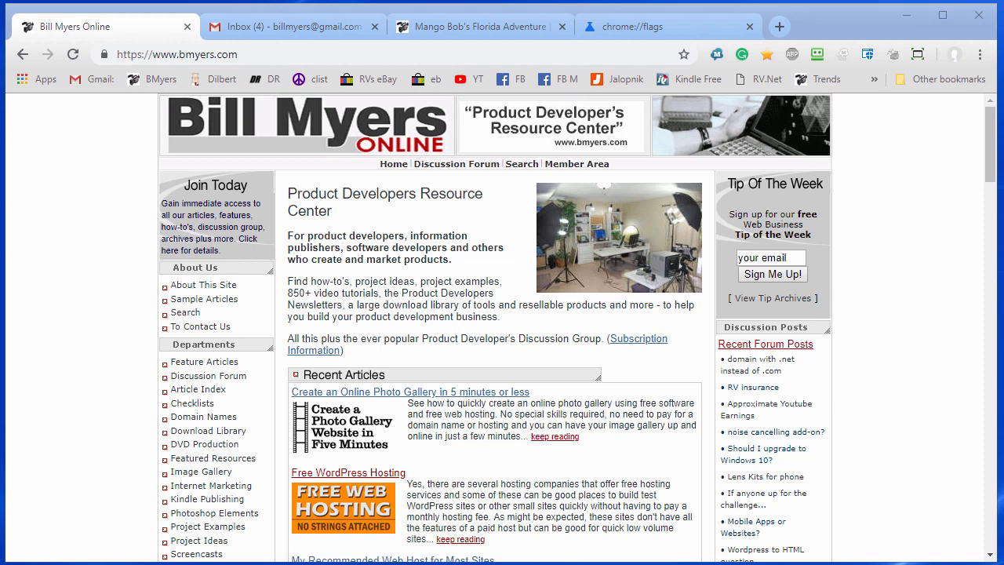
mouse_move(207, 377)
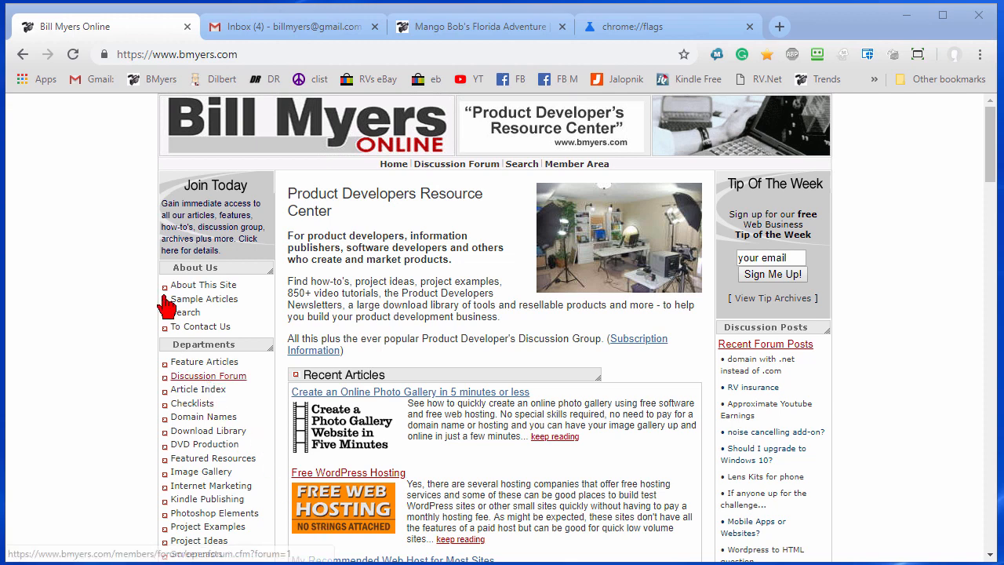
mouse_move(275, 25)
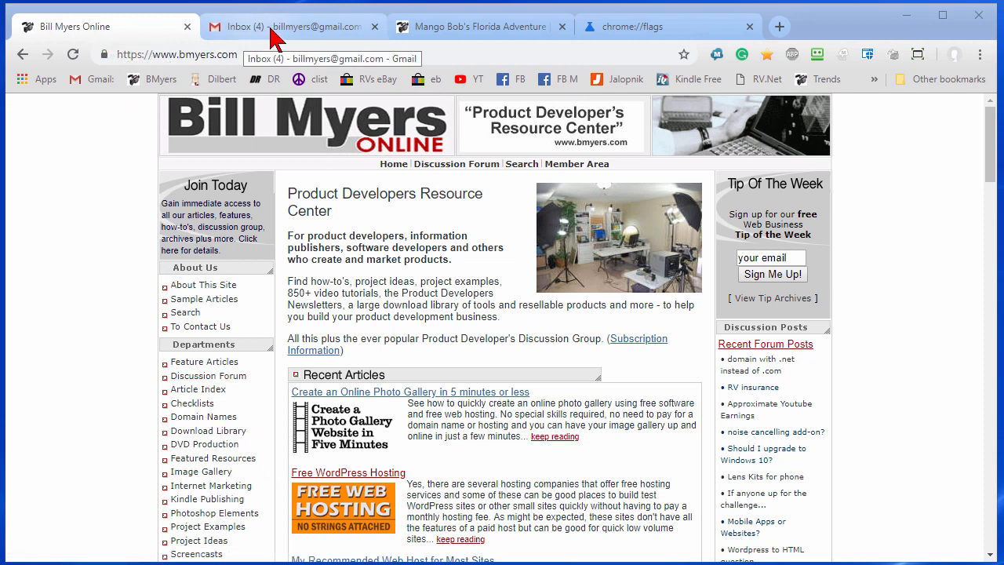
mouse_move(483, 26)
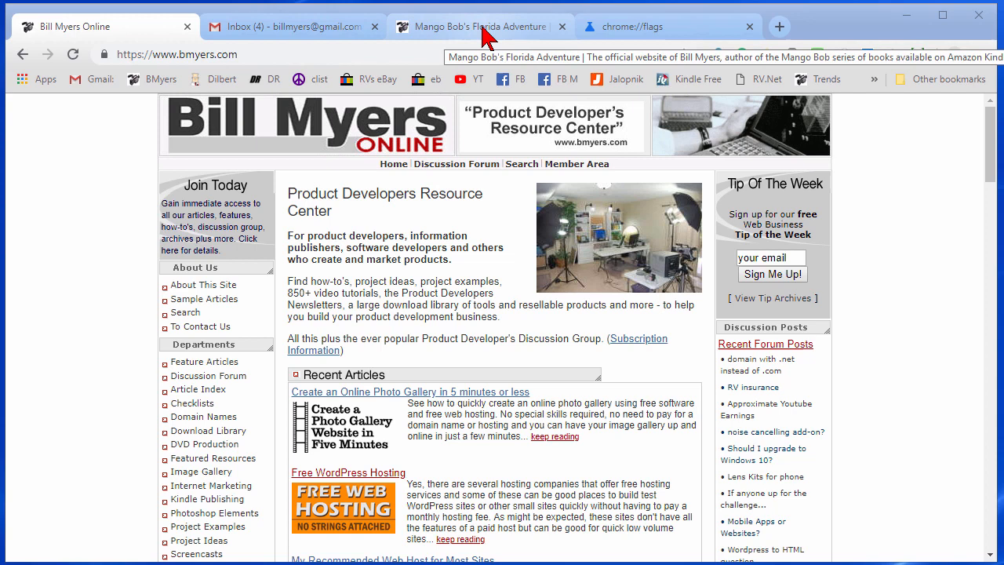
mouse_move(866, 39)
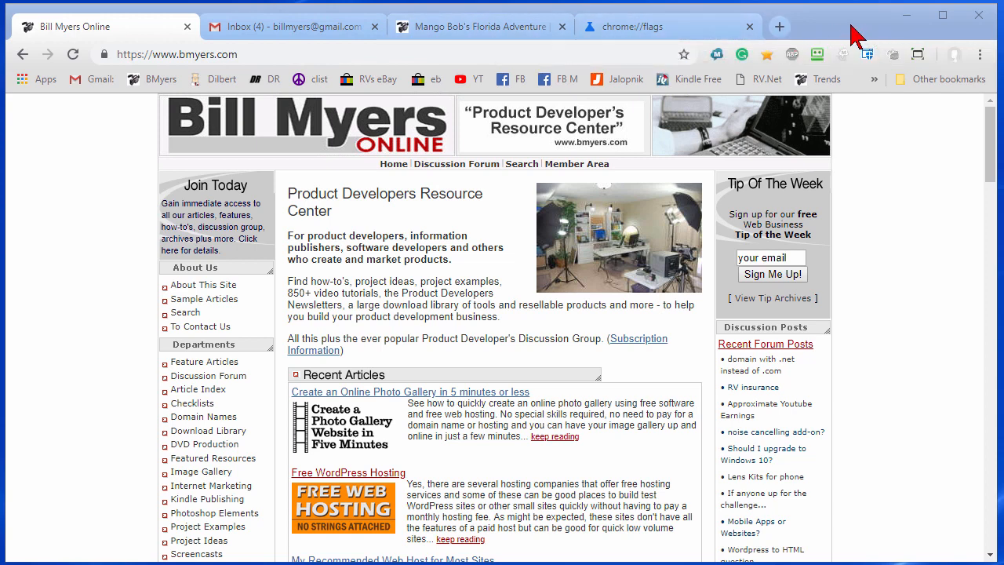
mouse_move(902, 157)
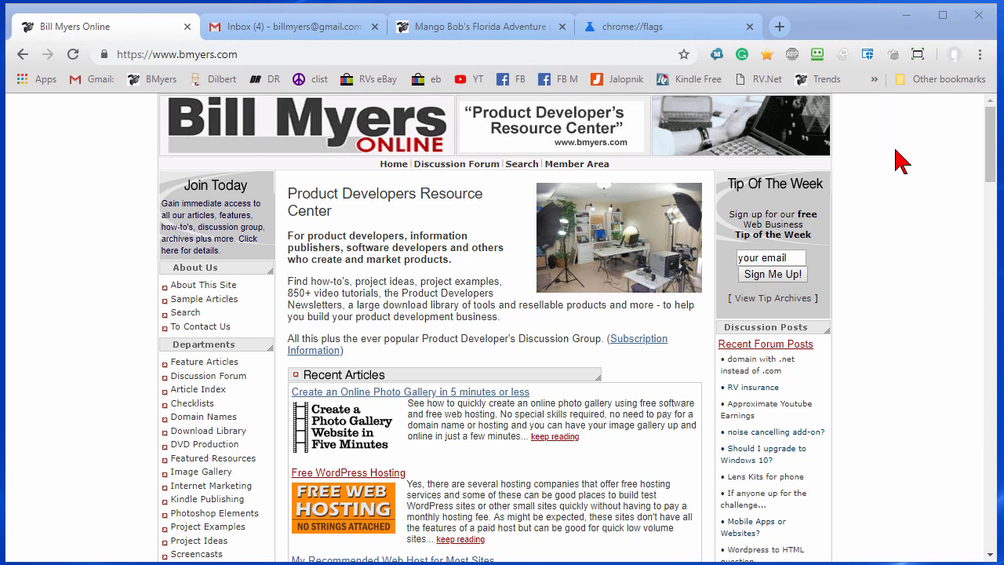
mouse_move(904, 206)
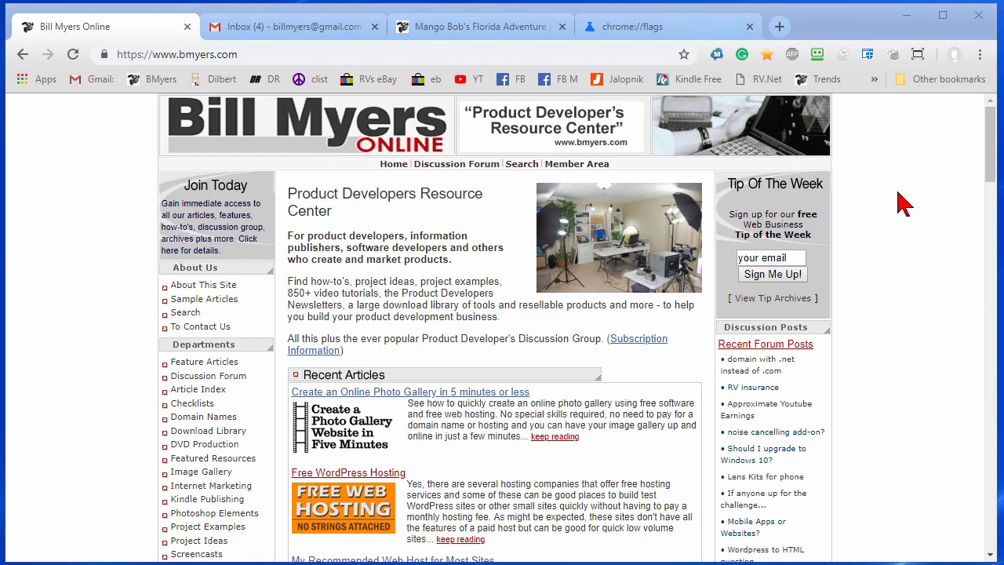
Switch to the Gmail inbox tab showing the new Gmail design
left_click(291, 25)
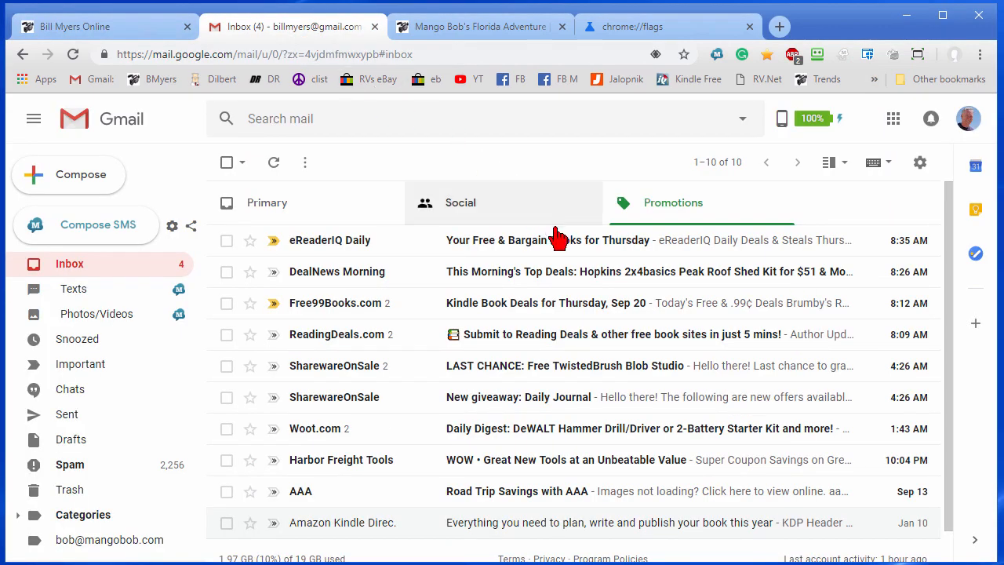
mouse_move(555, 283)
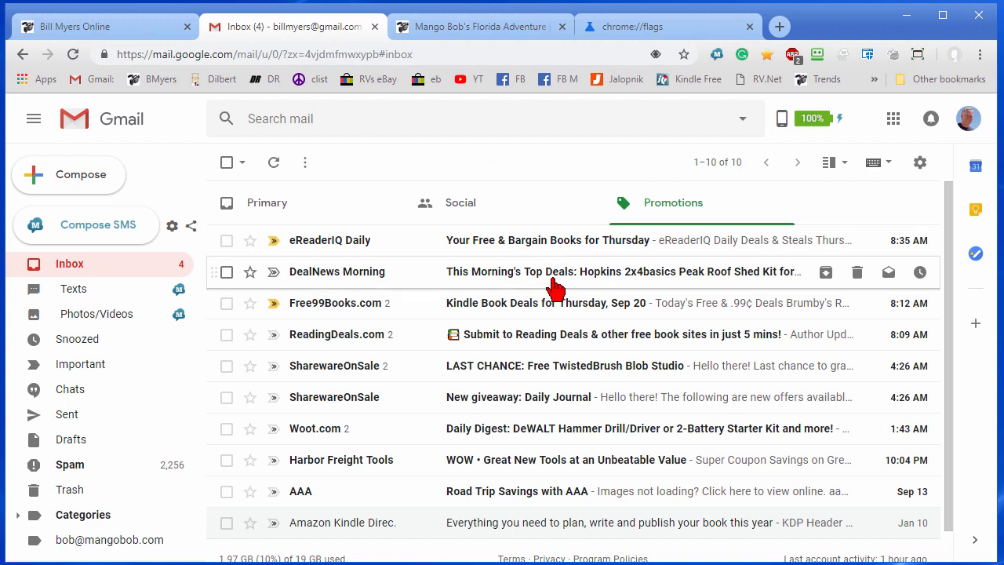
mouse_move(572, 155)
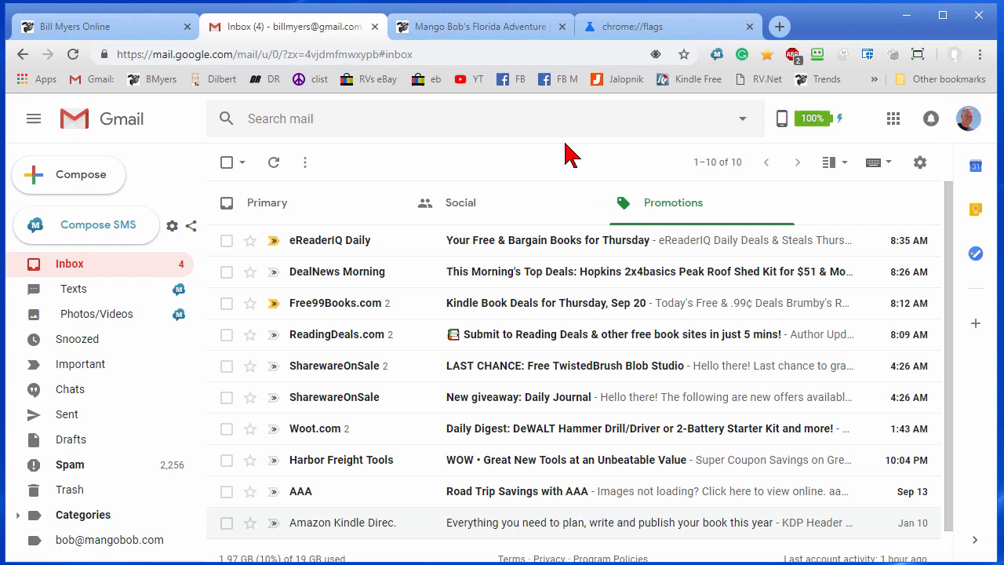
mouse_move(537, 149)
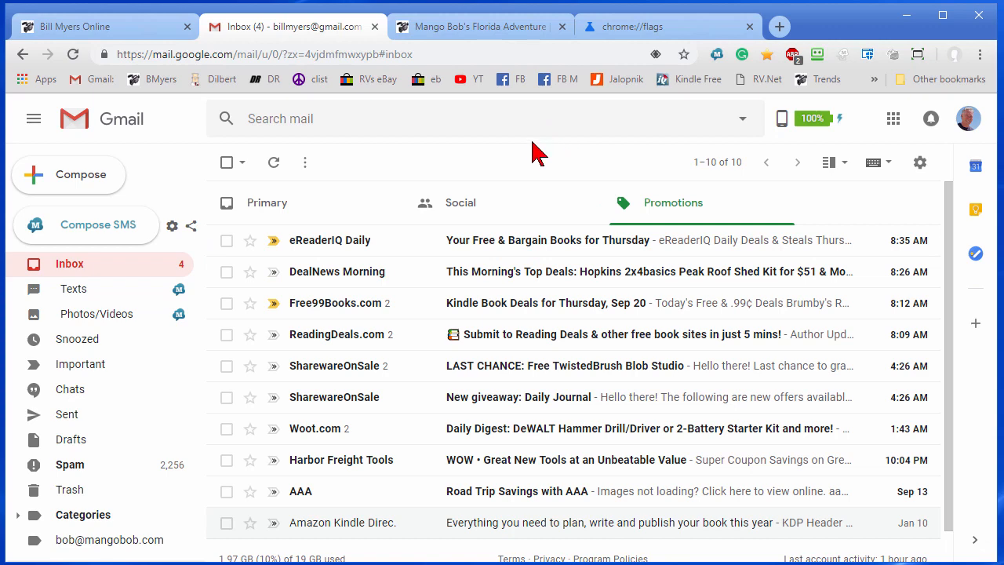
mouse_move(924, 166)
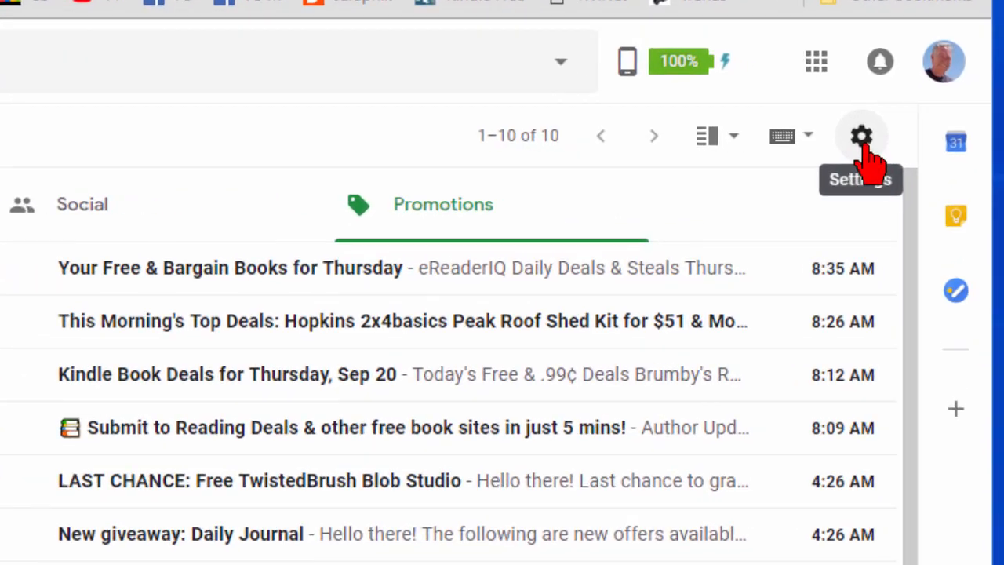
Revert Gmail to the classic layout via the Settings gear's 'Go back to classic Gmail'
left_click(861, 135)
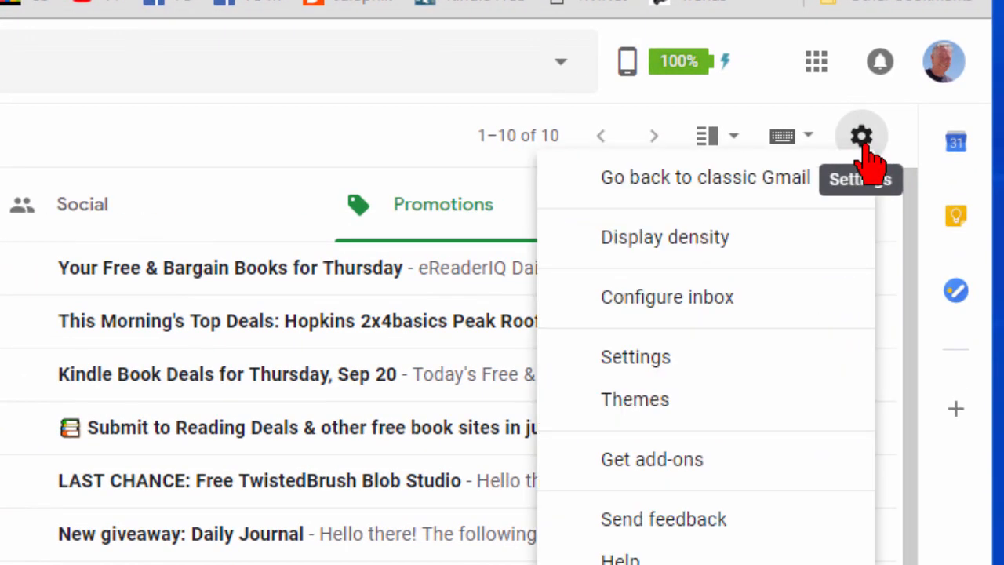
mouse_move(756, 196)
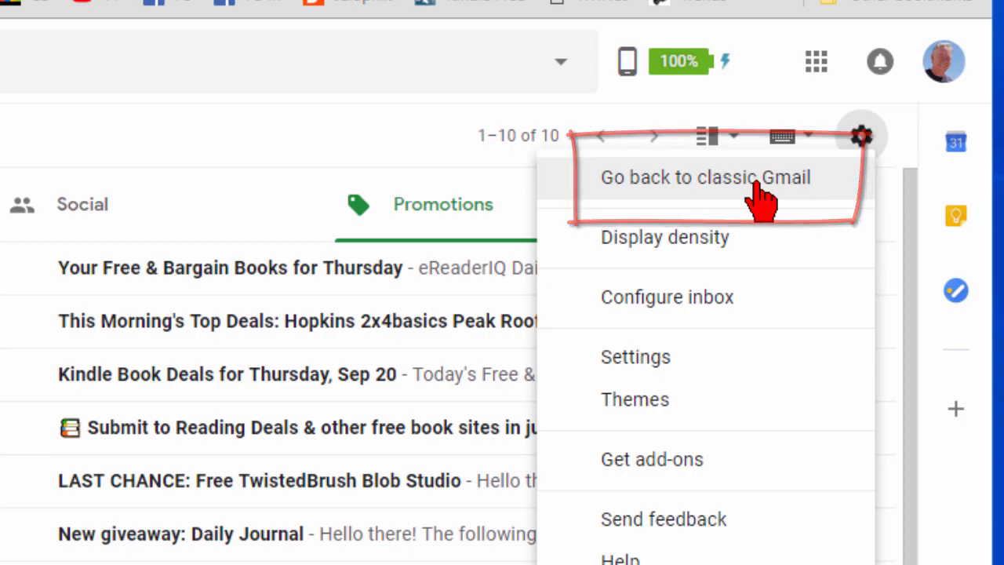
left_click(705, 176)
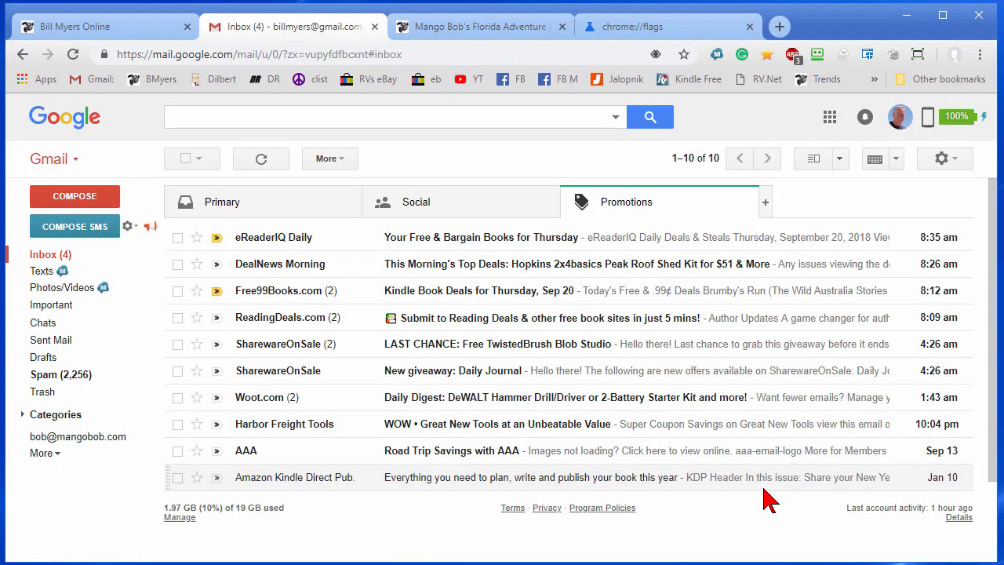
mouse_move(756, 386)
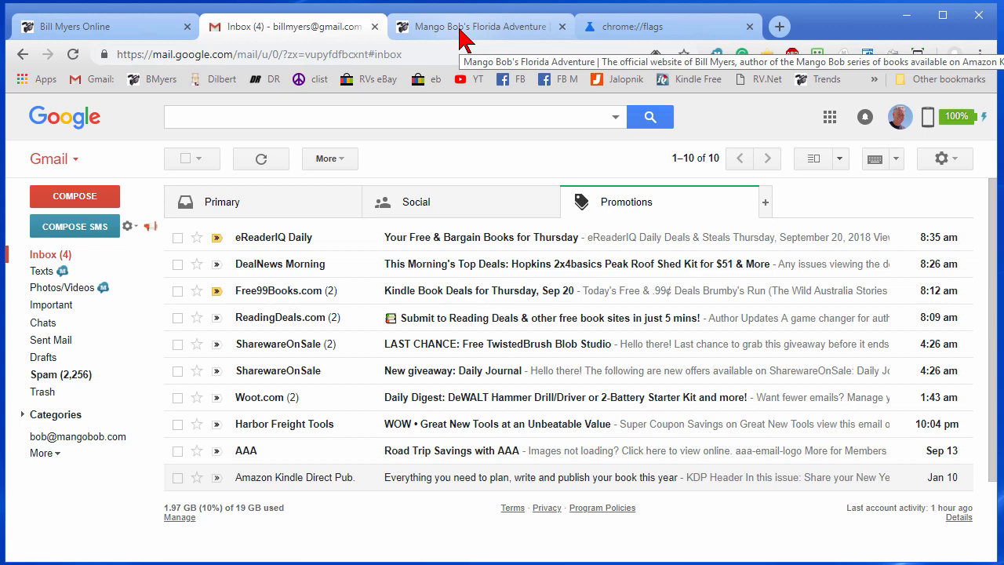
mouse_move(581, 54)
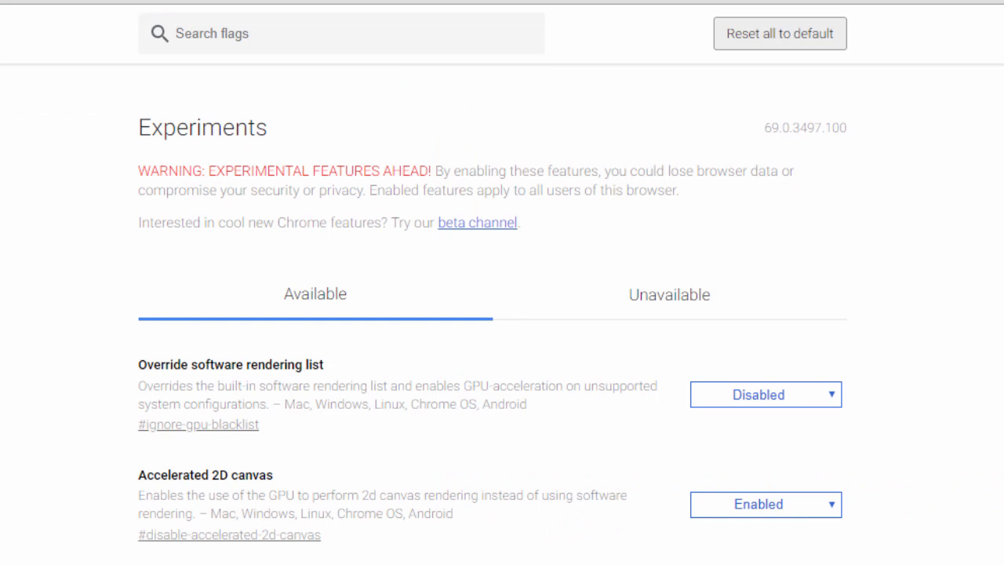
mouse_move(988, 176)
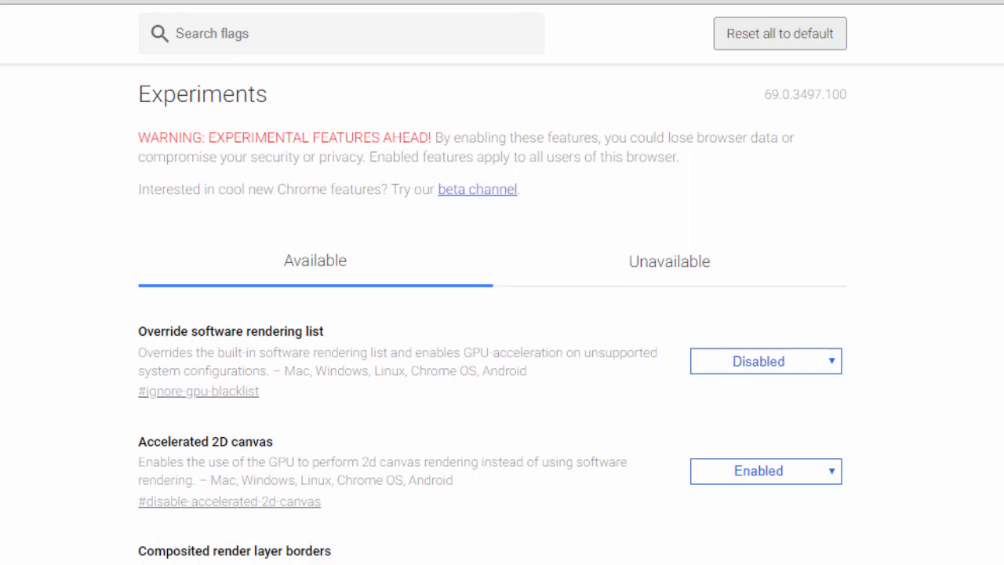
Scroll the chrome://flags experiments list down to 'UI Layout for the browser's top chrome'
scroll("down", 3)
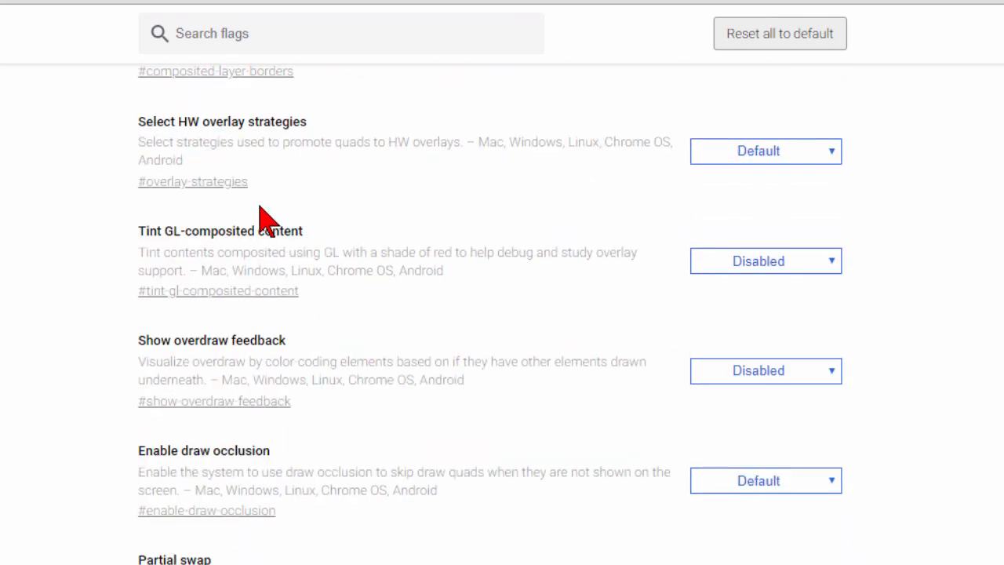
mouse_move(965, 251)
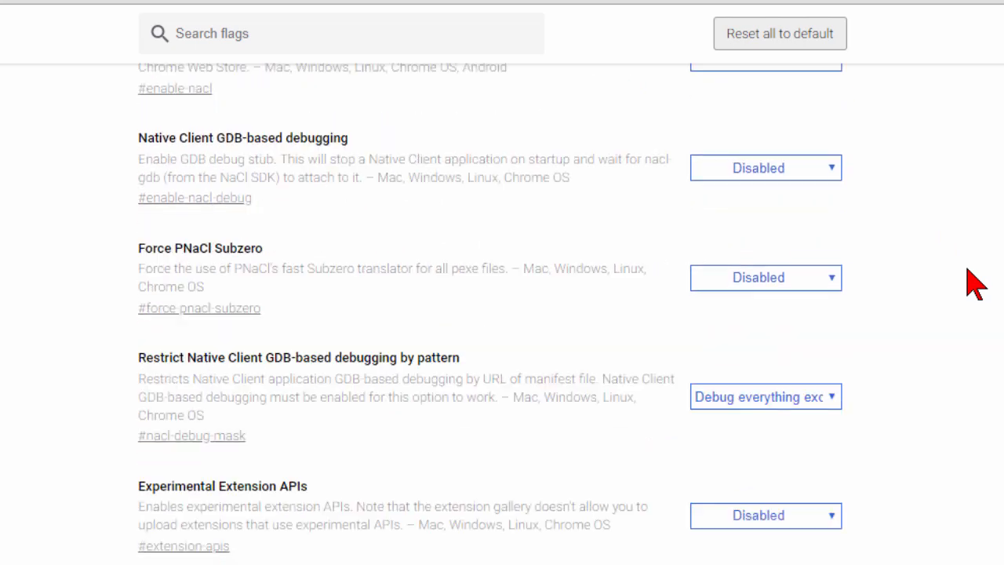
scroll("down", 3)
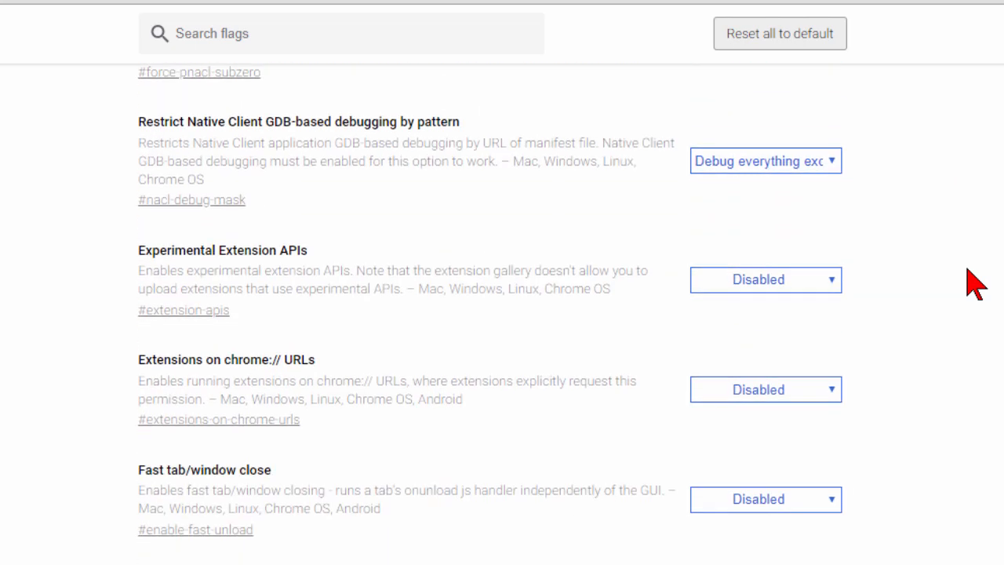
scroll("down", 3)
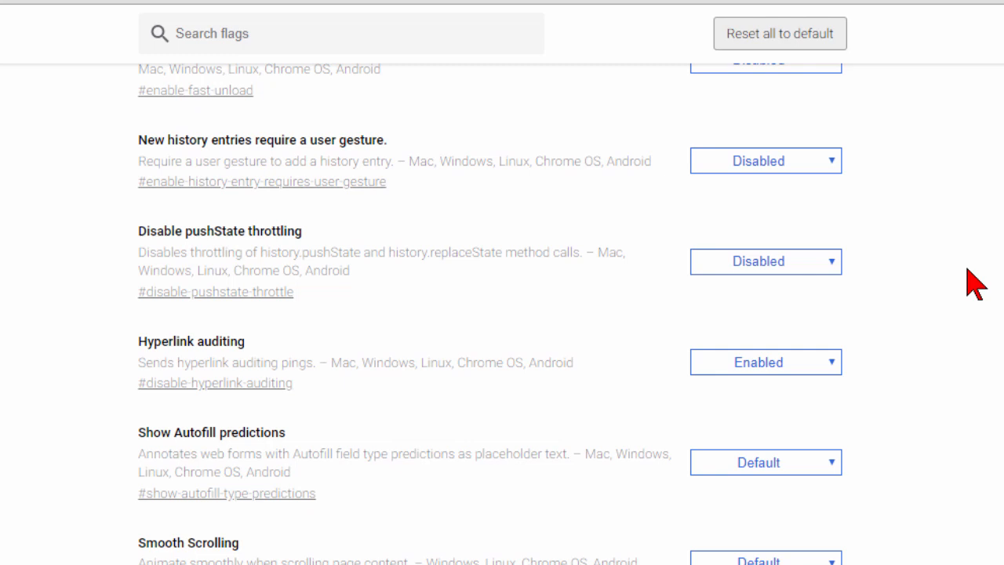
scroll("down", 3)
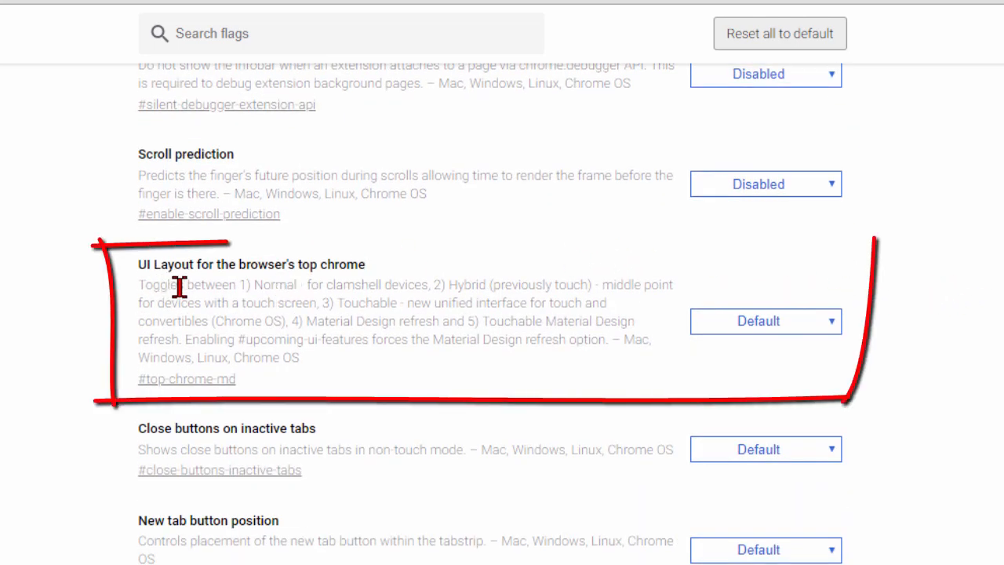
mouse_move(433, 325)
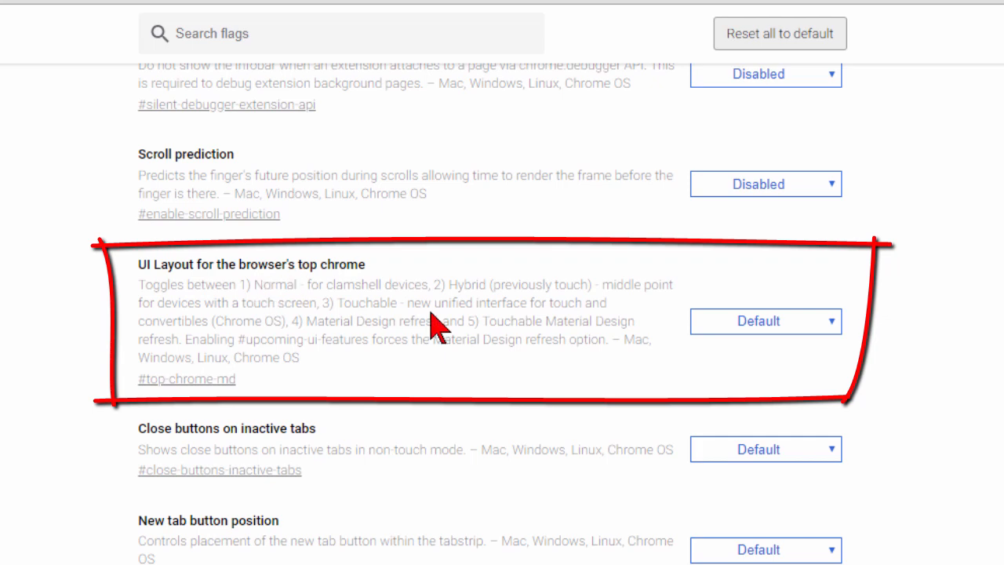
mouse_move(839, 337)
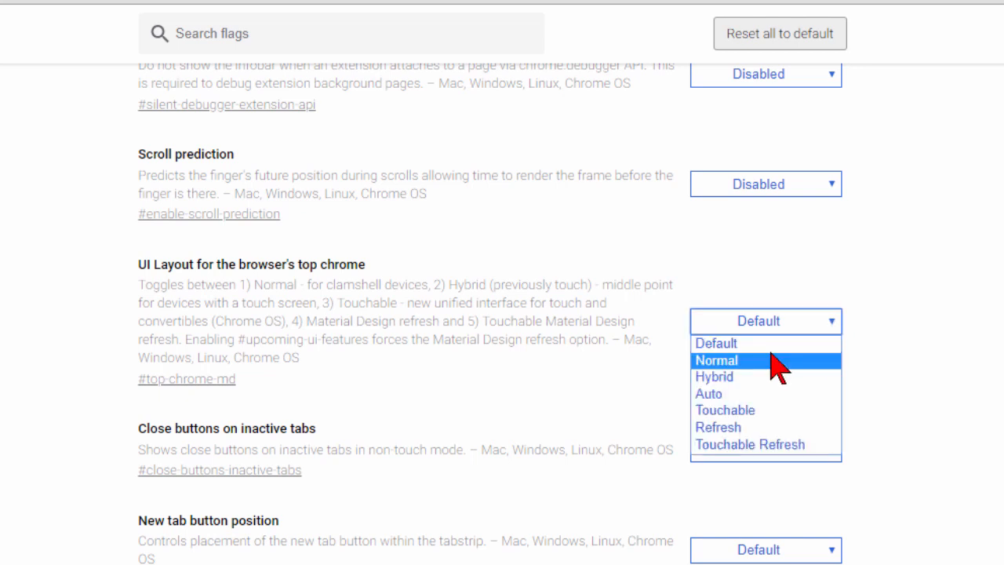
Set the 'UI Layout for the browser's top chrome' flag to Normal
left_click(716, 359)
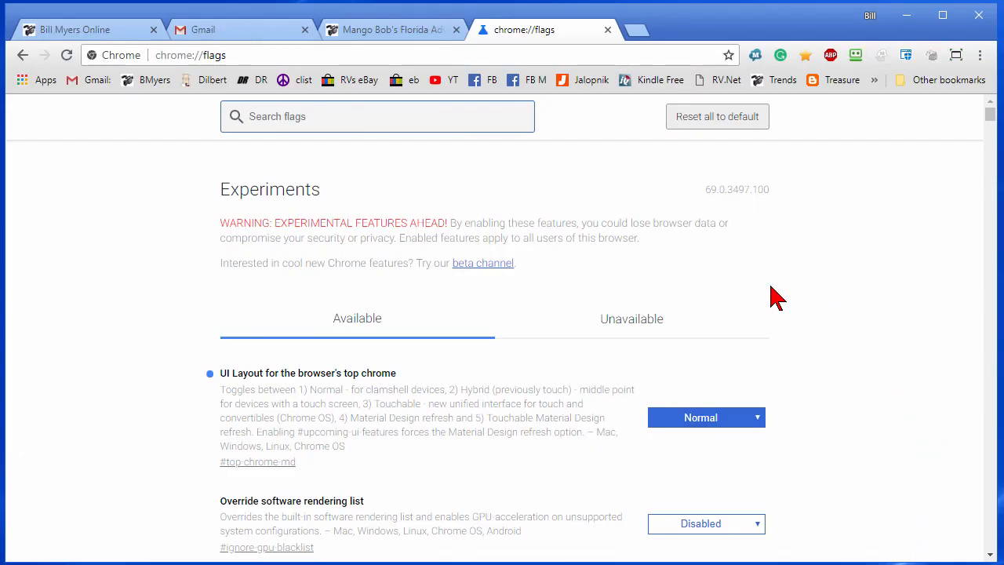
mouse_move(312, 81)
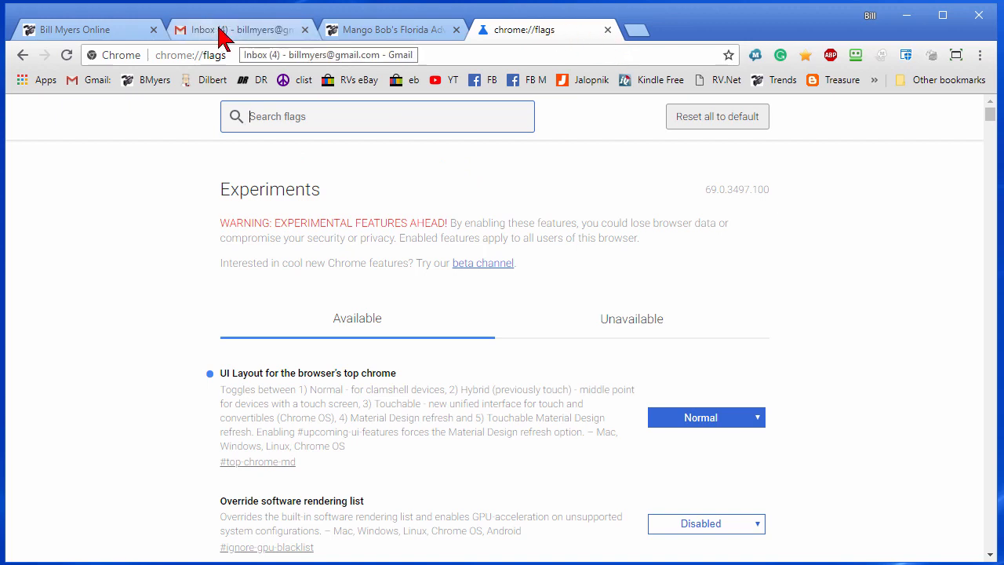
mouse_move(282, 75)
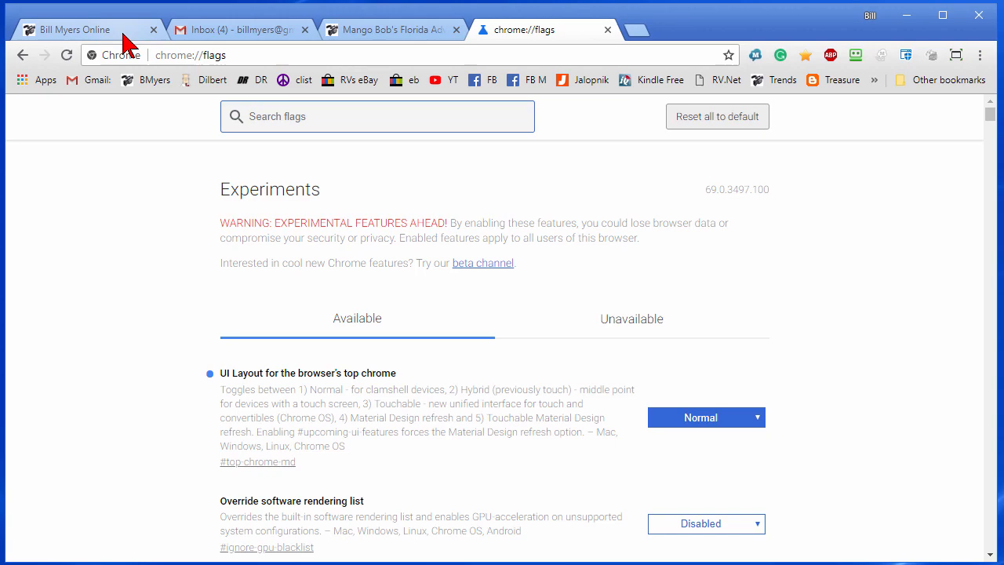
mouse_move(122, 29)
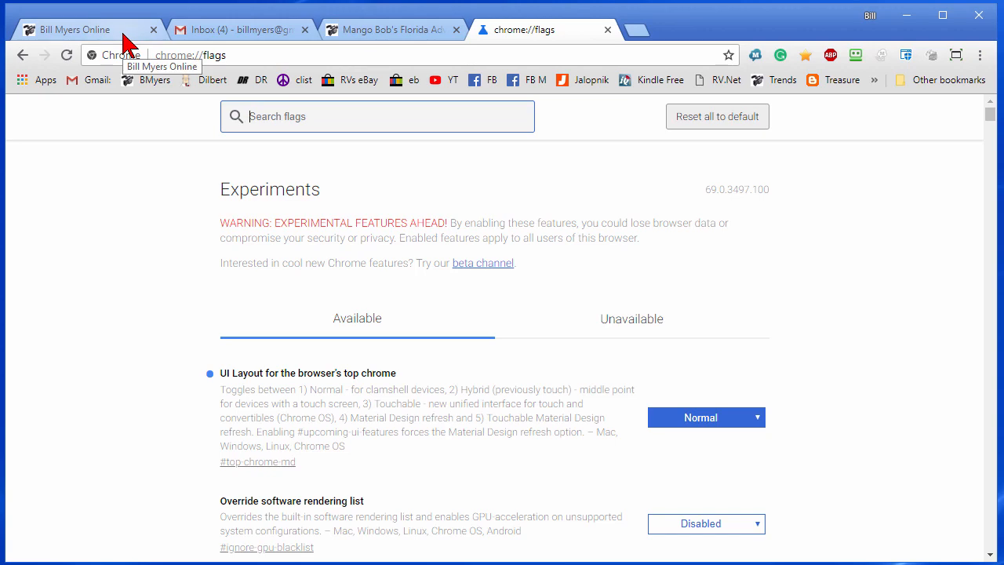
mouse_move(333, 50)
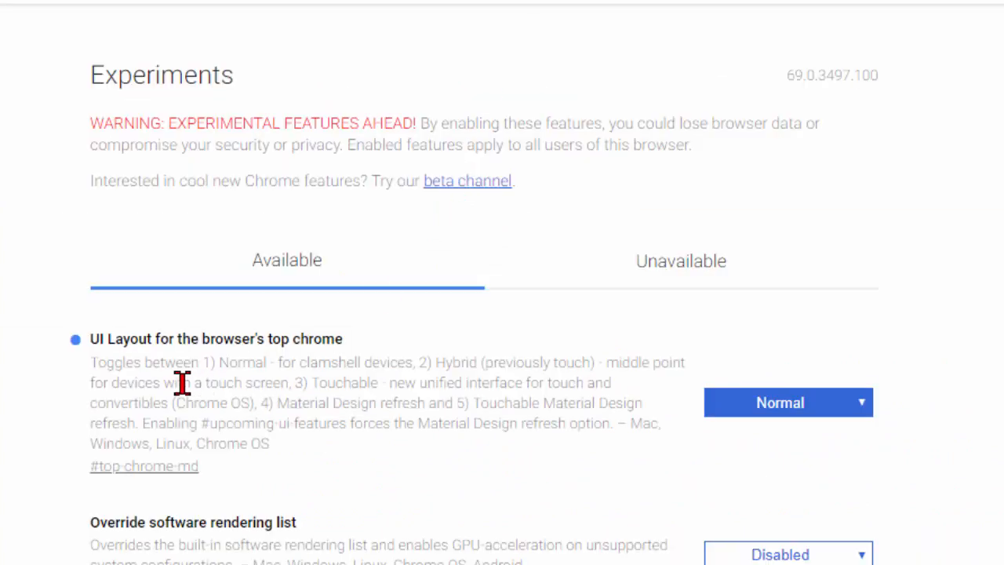
mouse_move(855, 424)
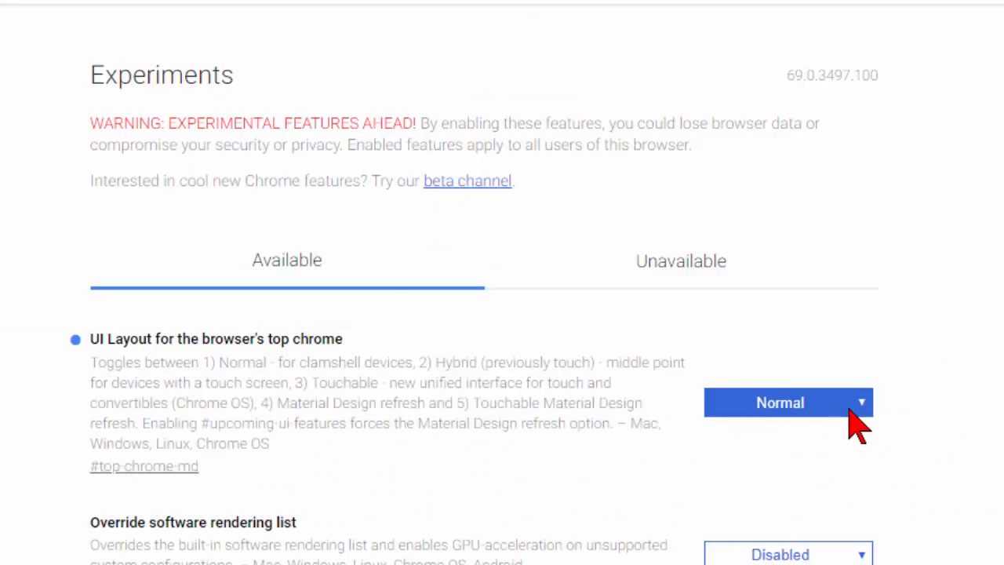
Reselect Normal for the top chrome layout flag and return to the Gmail inbox tab
left_click(788, 402)
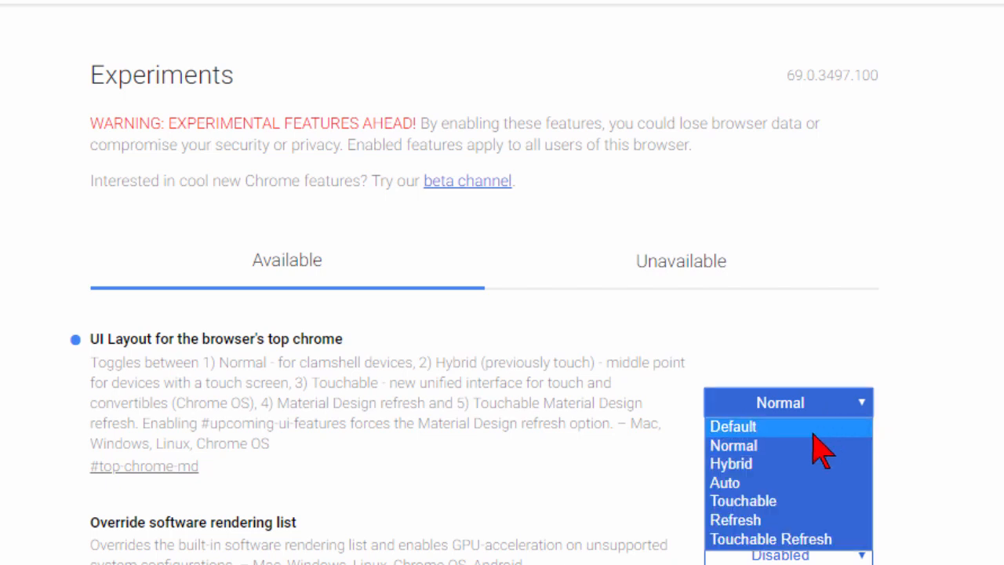
mouse_move(816, 446)
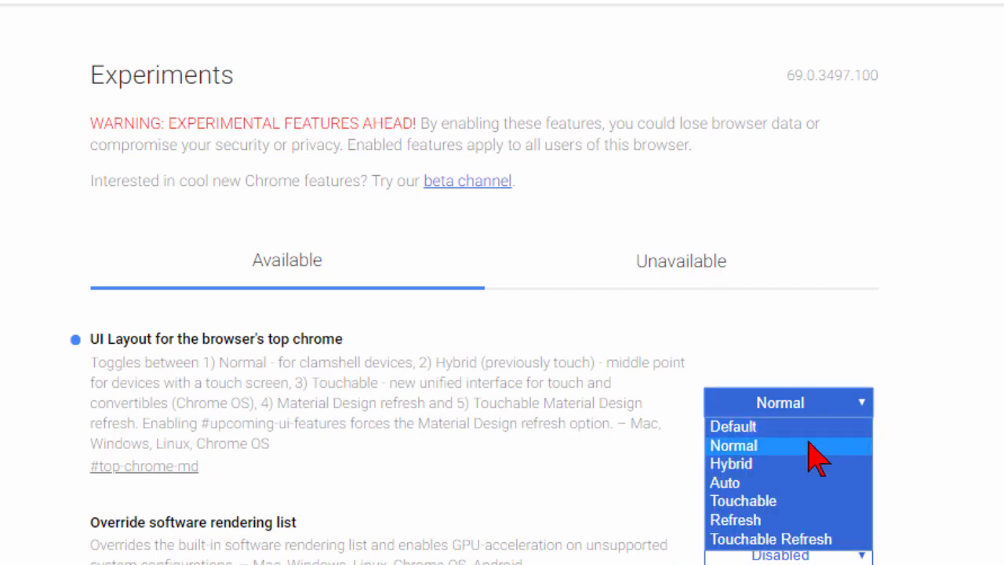
left_click(732, 445)
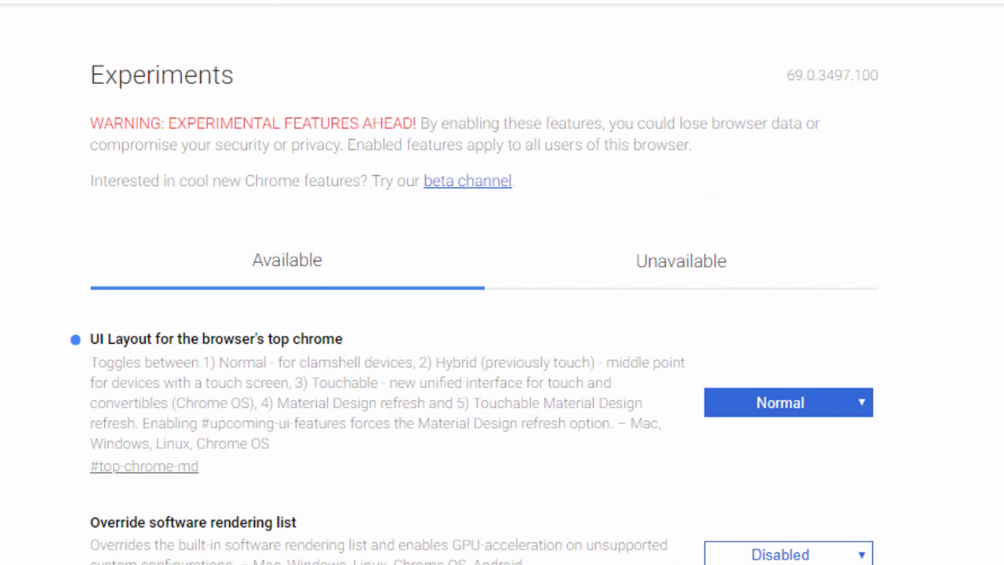
left_click(235, 28)
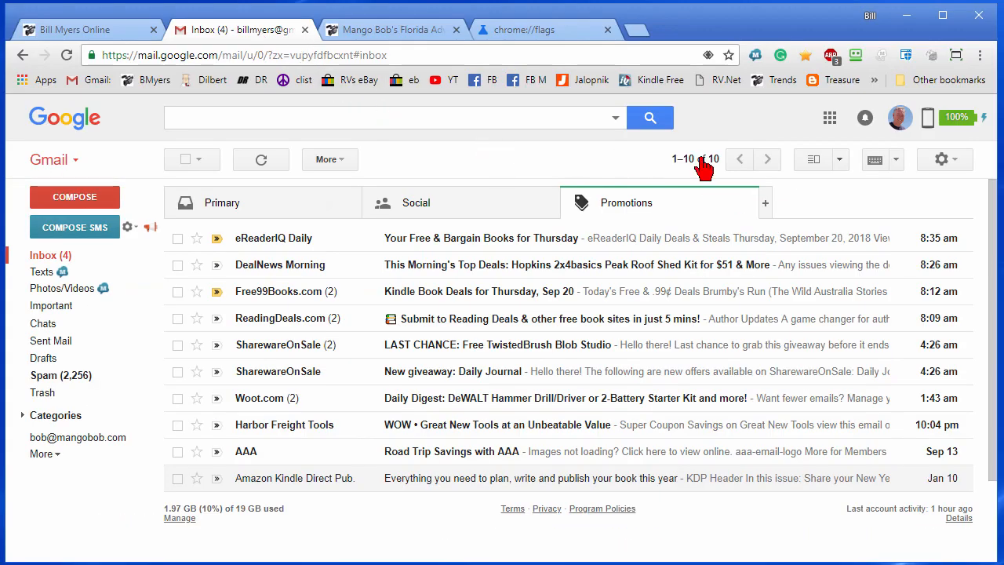
mouse_move(941, 160)
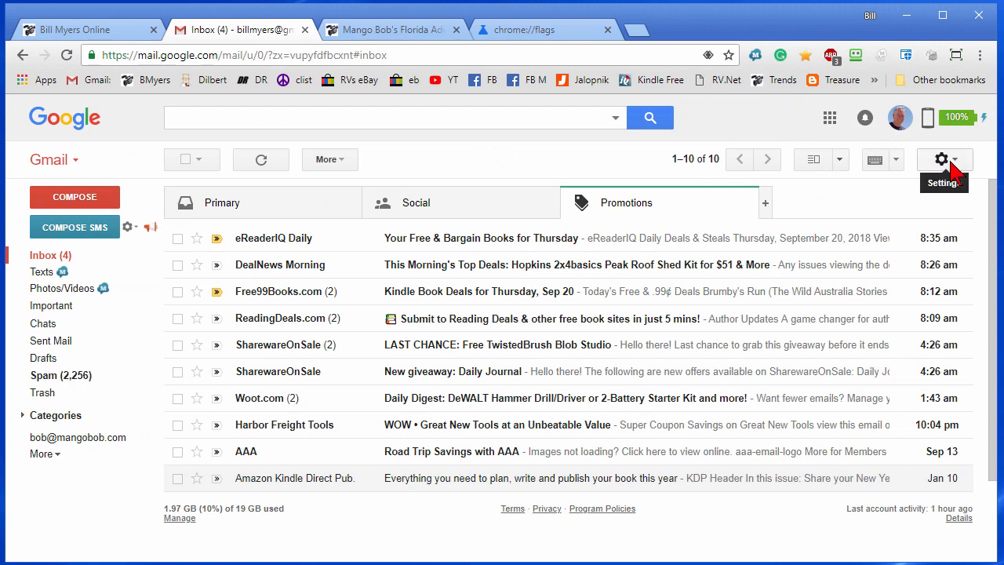
mouse_move(917, 196)
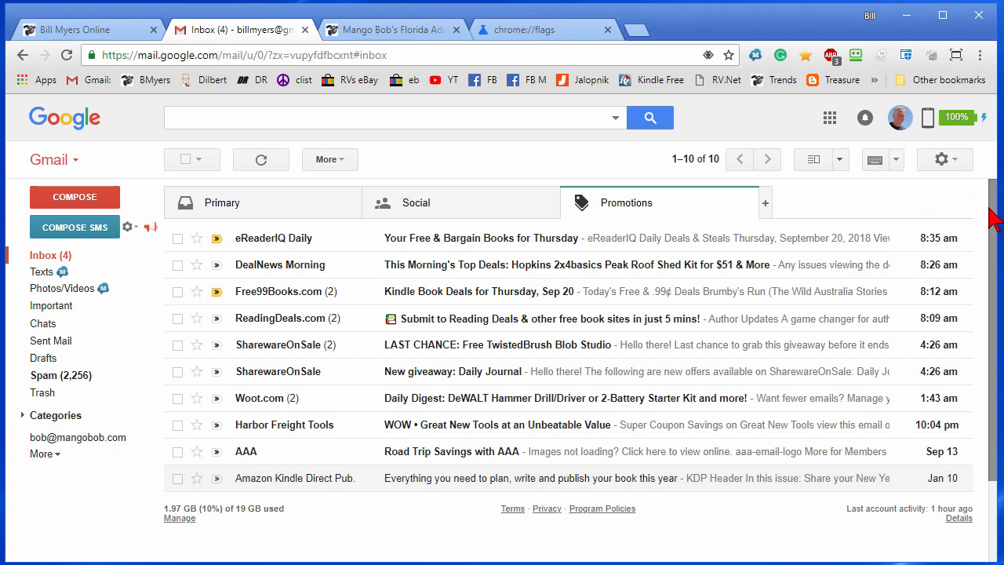
Switch from Gmail to the Product Developers Resource Center website tab
left_click(78, 29)
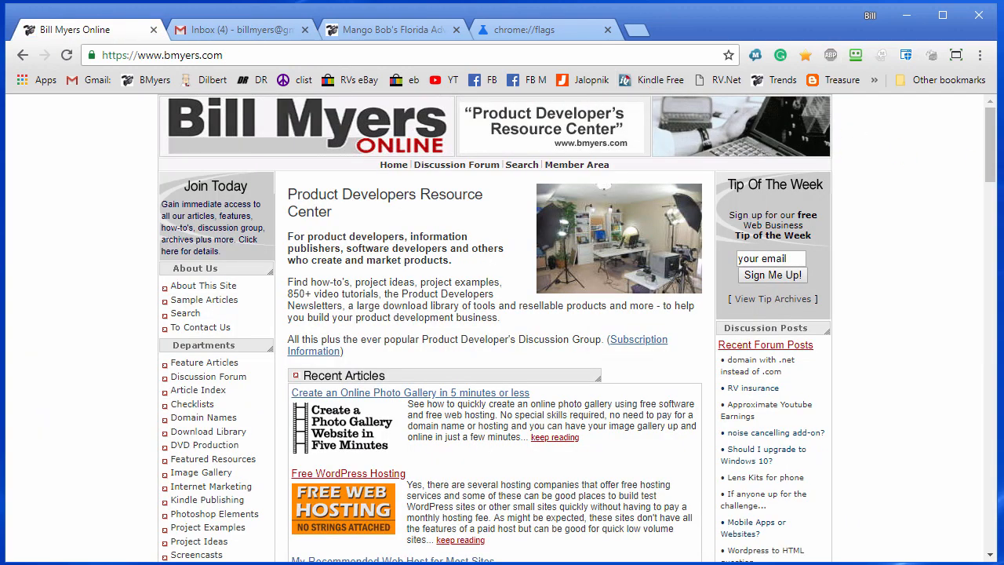